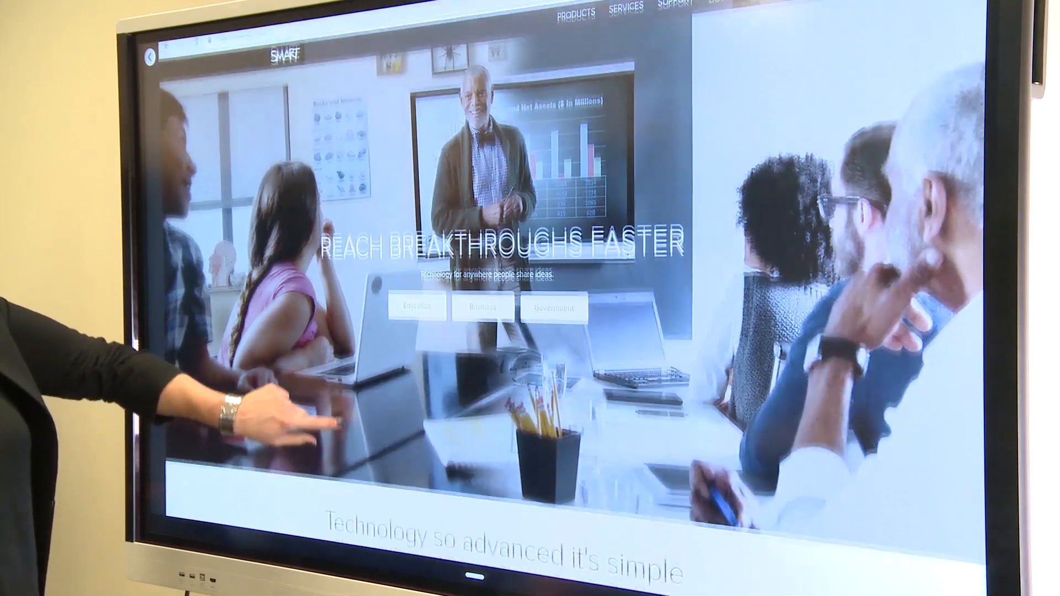
scroll(down, 3)
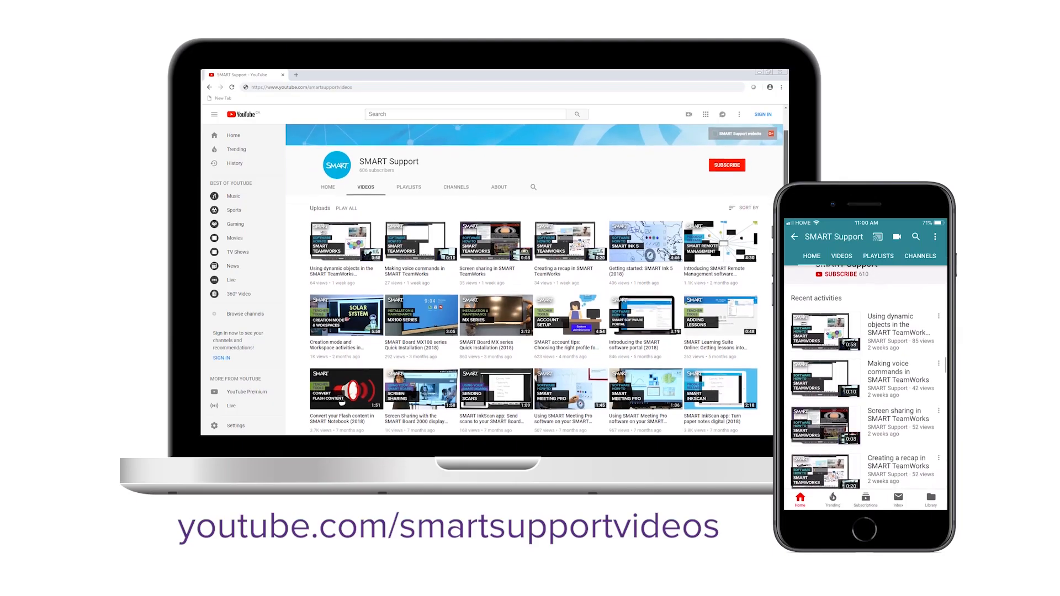
scroll(down, 3)
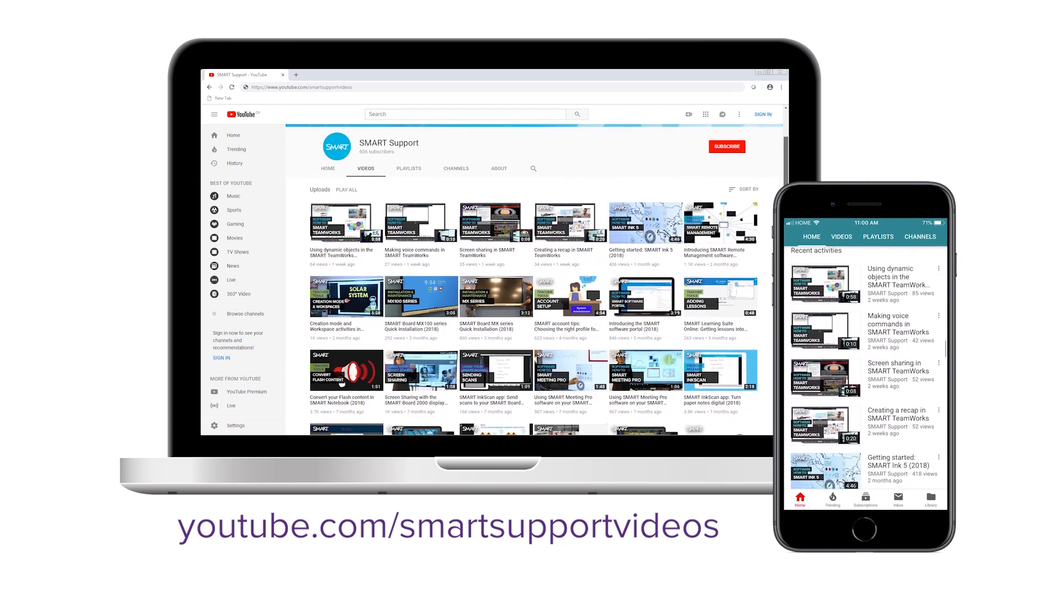